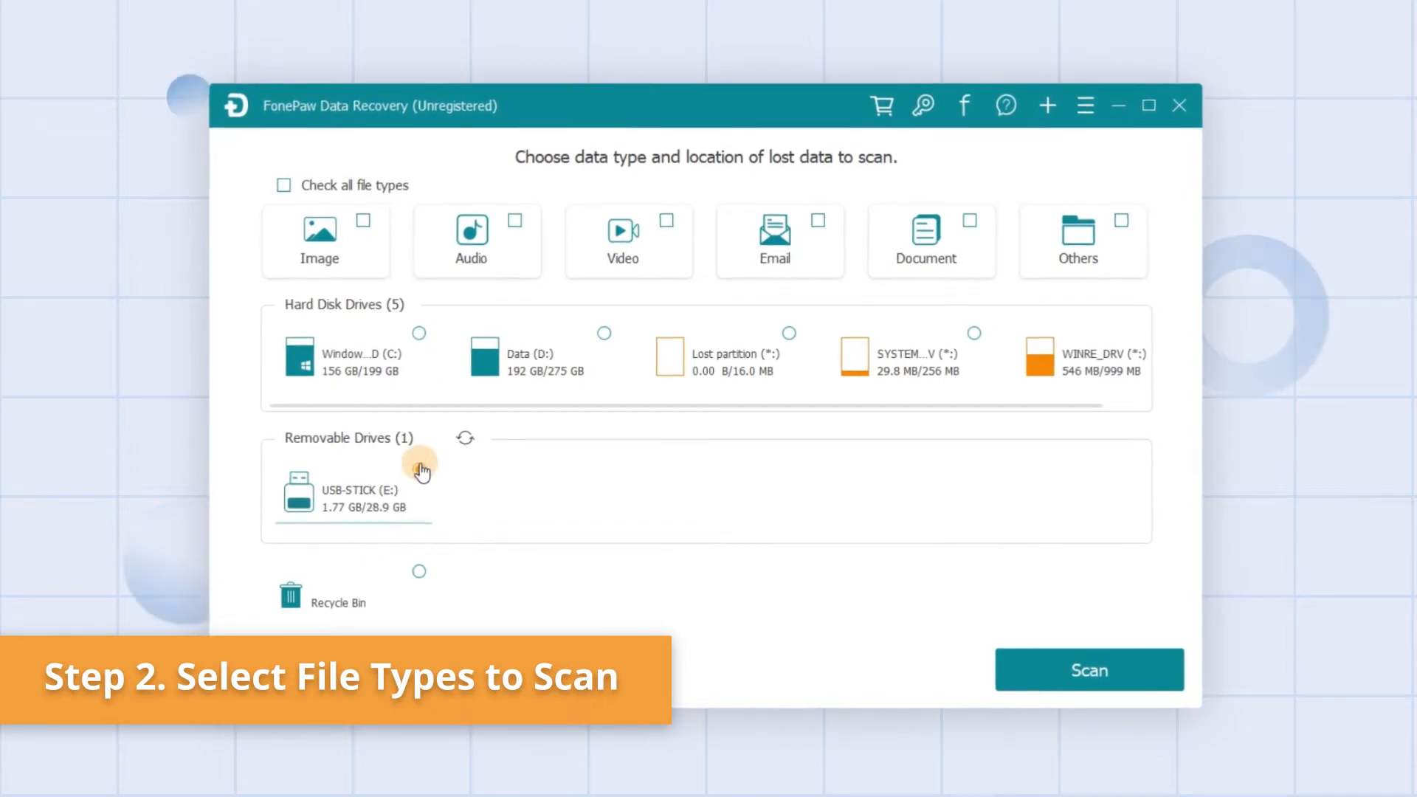
Scan the USB-STICK (E:) drive with all file types included.
{"action": "left_click", "coordinate": [416, 469]}
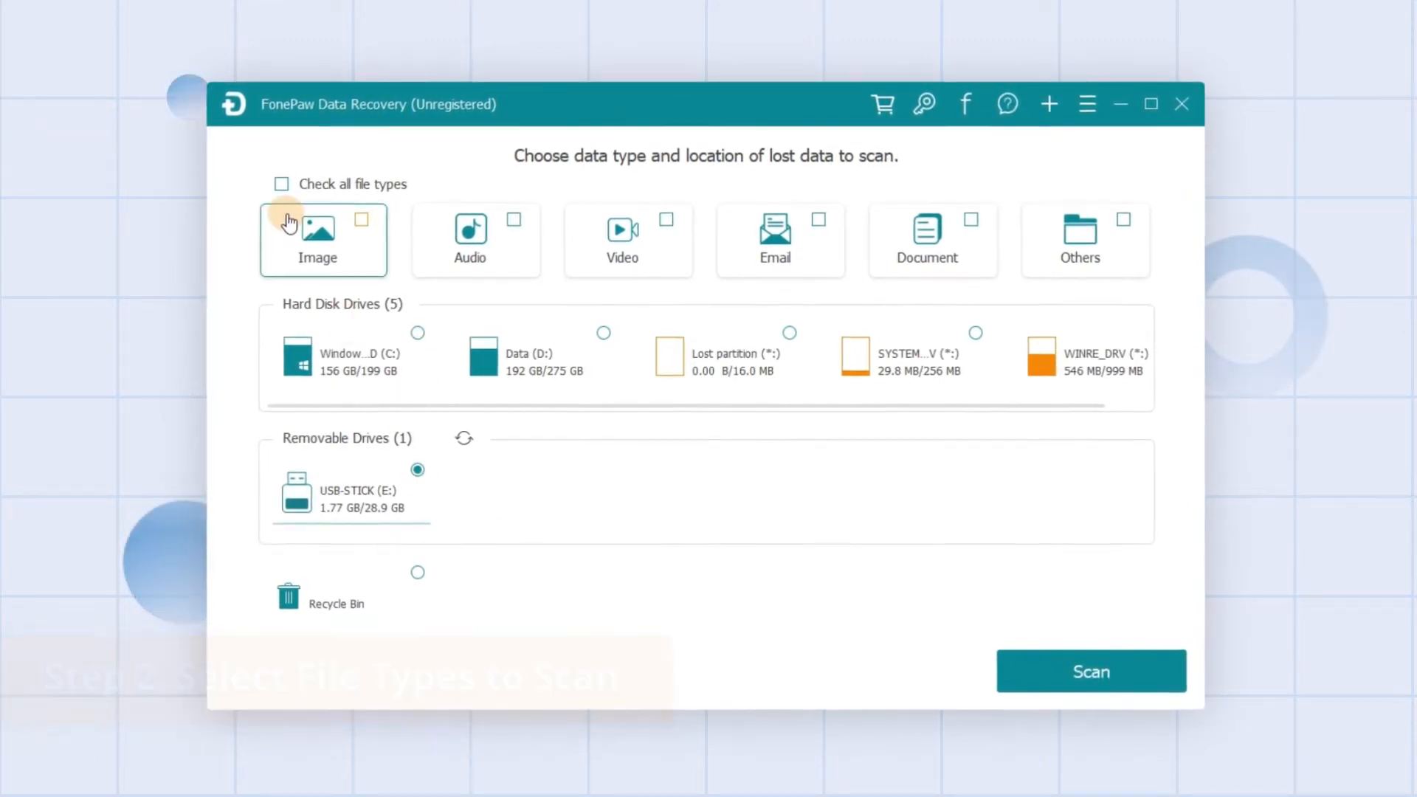
{"action": "mouse_move", "coordinate": [1088, 237]}
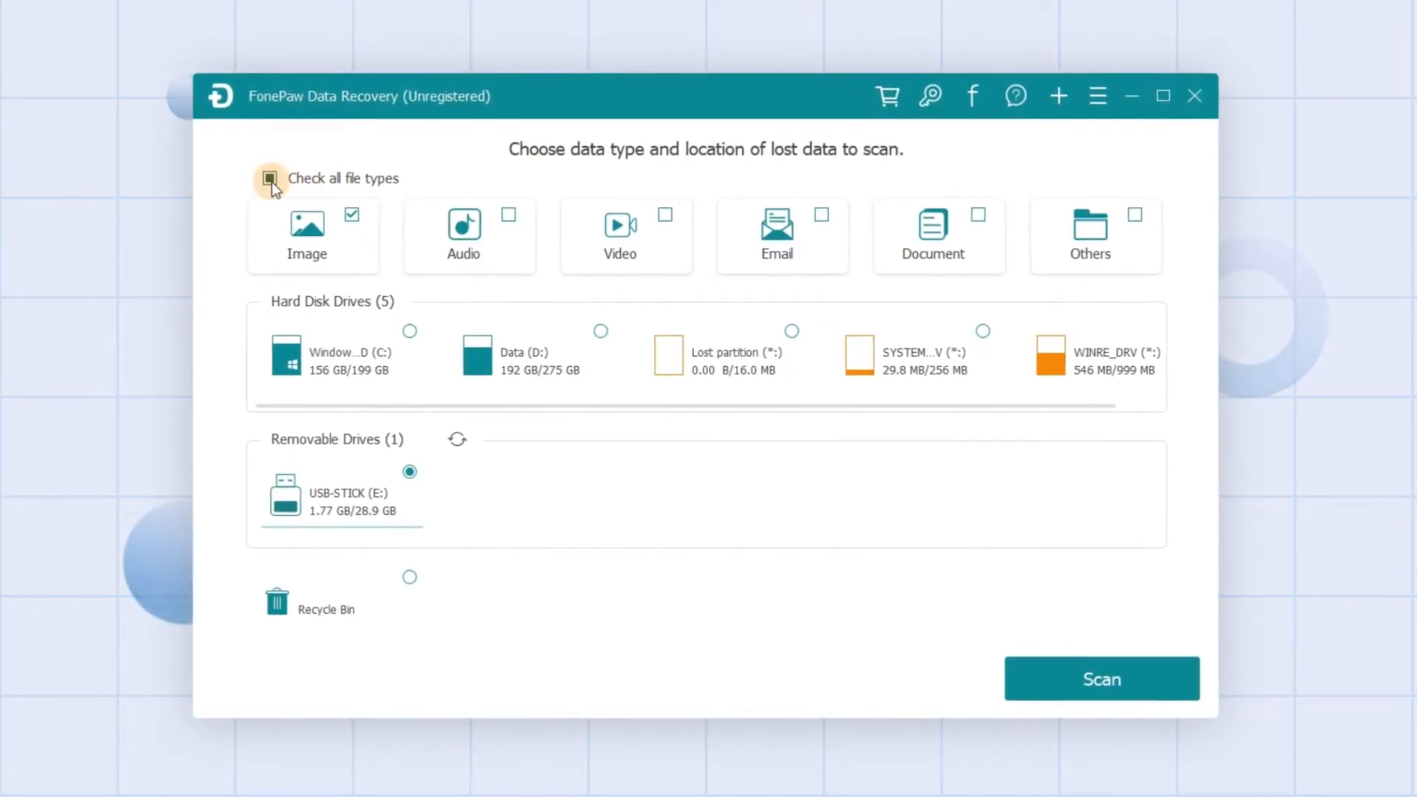
{"action": "left_click", "coordinate": [268, 177]}
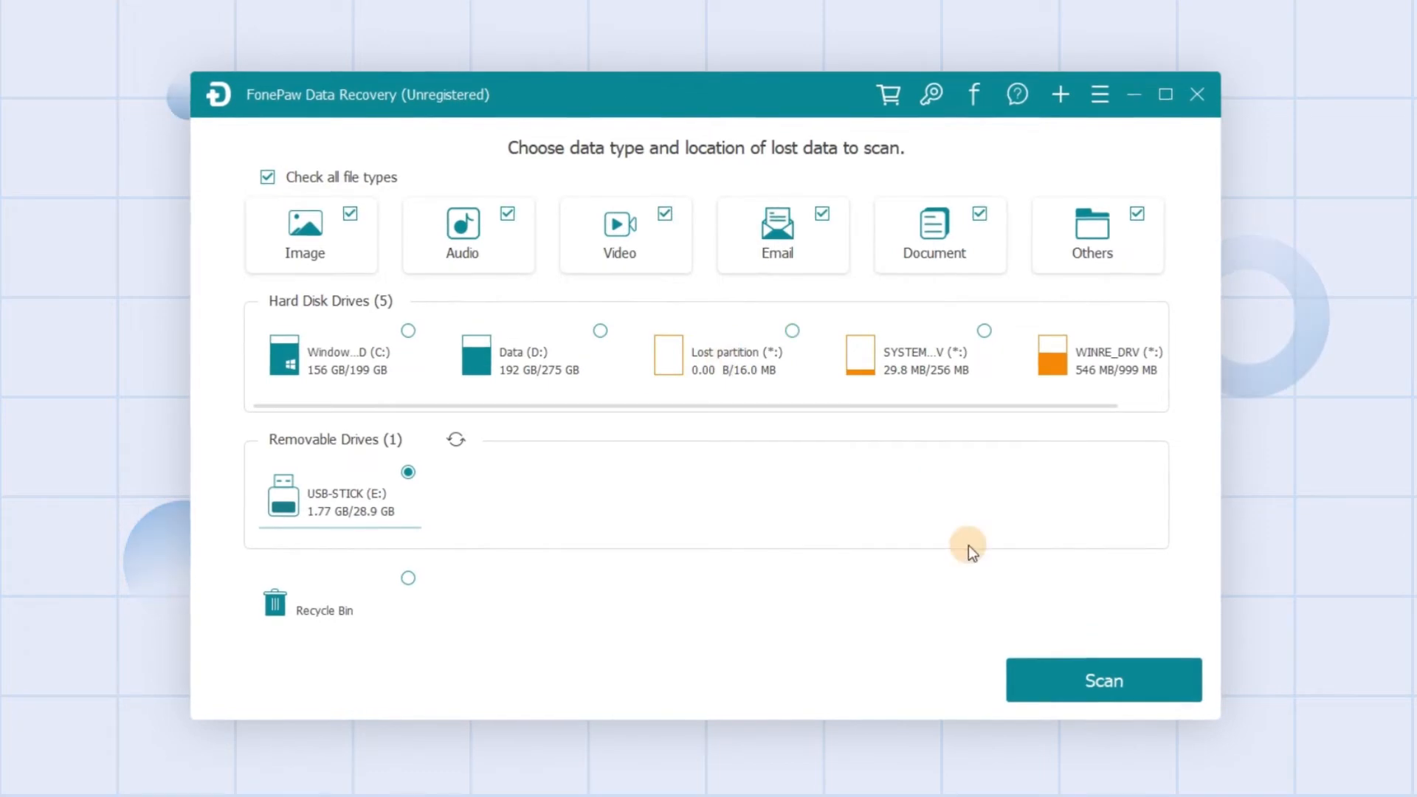
{"action": "left_click", "coordinate": [1101, 679]}
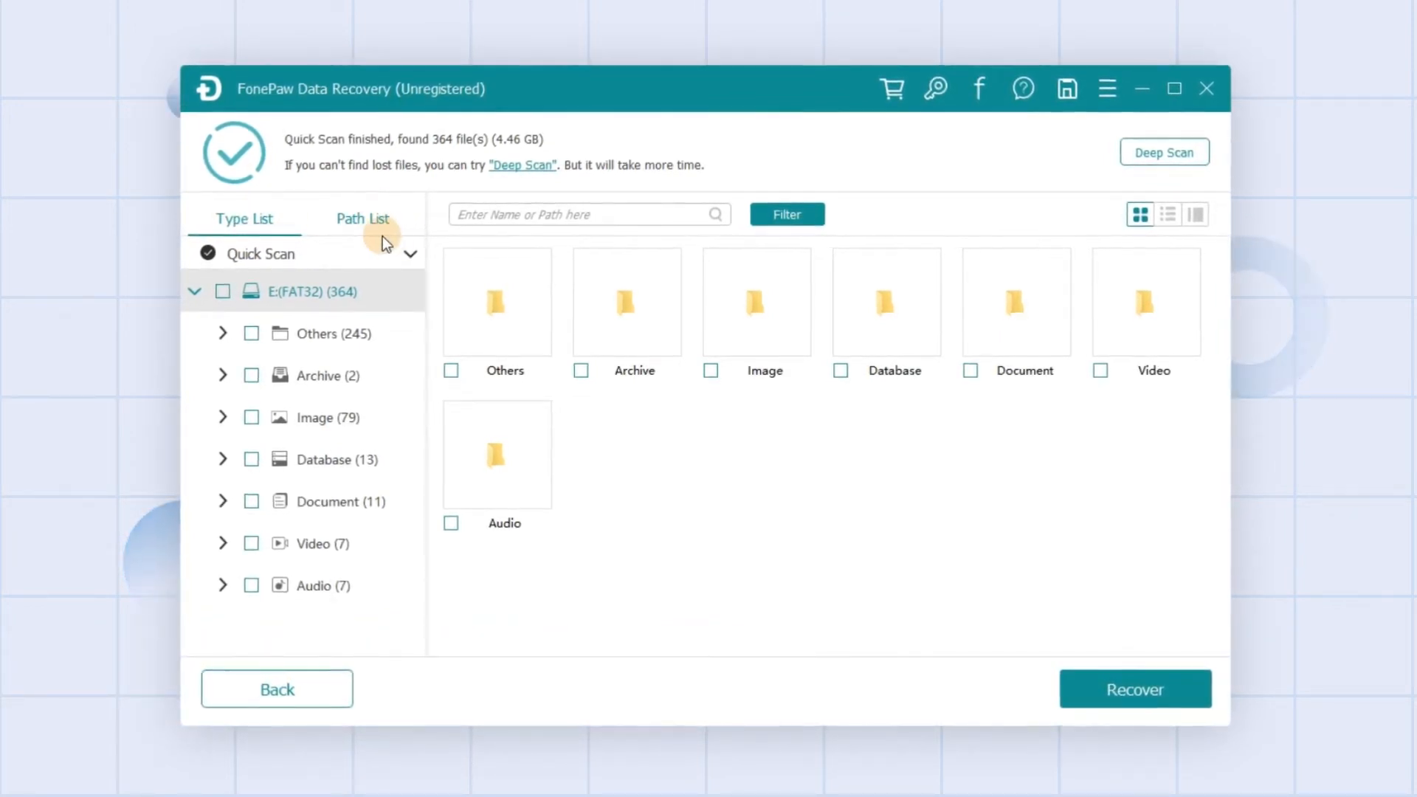
Switch the 364 quick-scan results to the Path List view.
{"action": "left_click", "coordinate": [361, 218]}
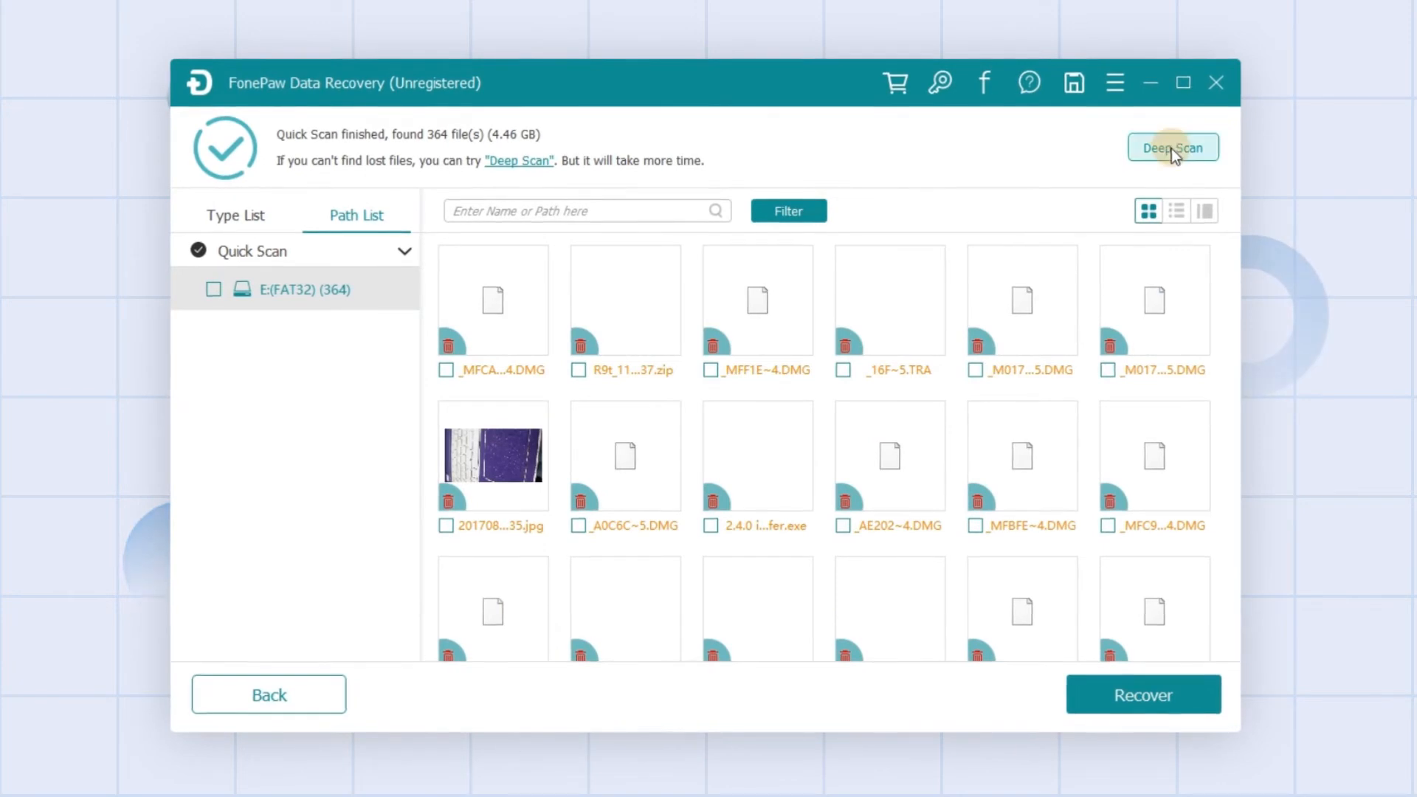
{"action": "left_click", "coordinate": [1173, 146]}
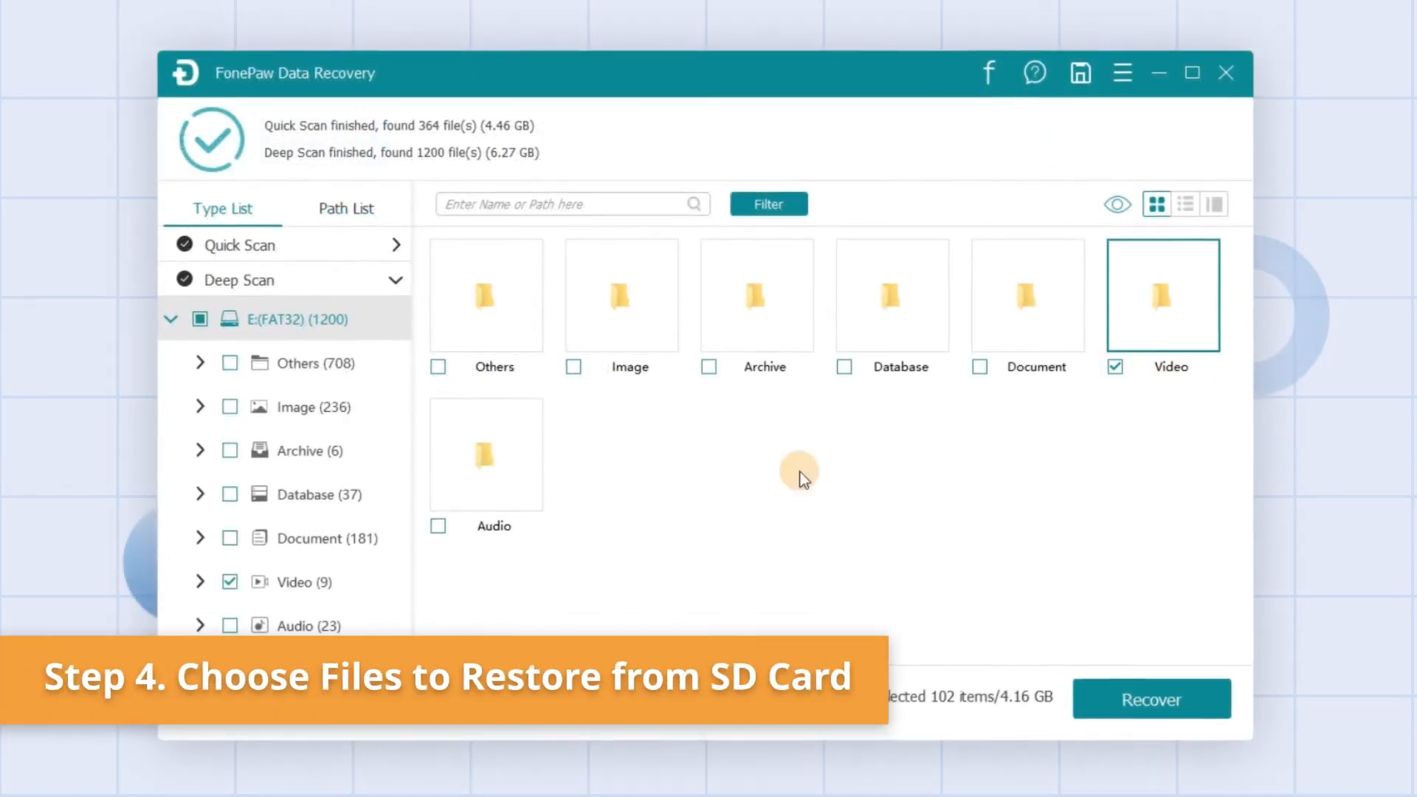
Add the Audio files to the selection and recover the 125 selected files.
{"action": "left_click", "coordinate": [439, 526]}
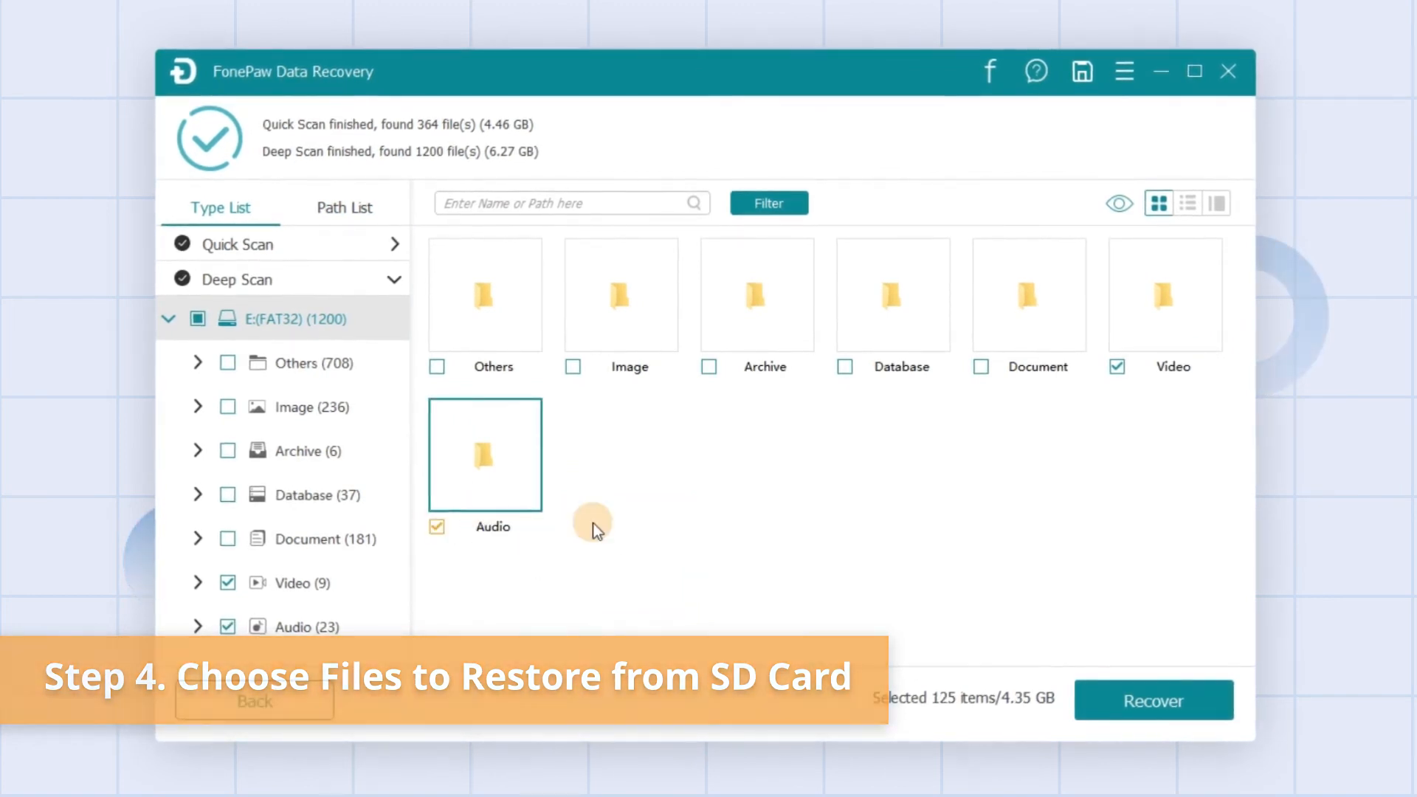
{"action": "left_click", "coordinate": [1155, 700]}
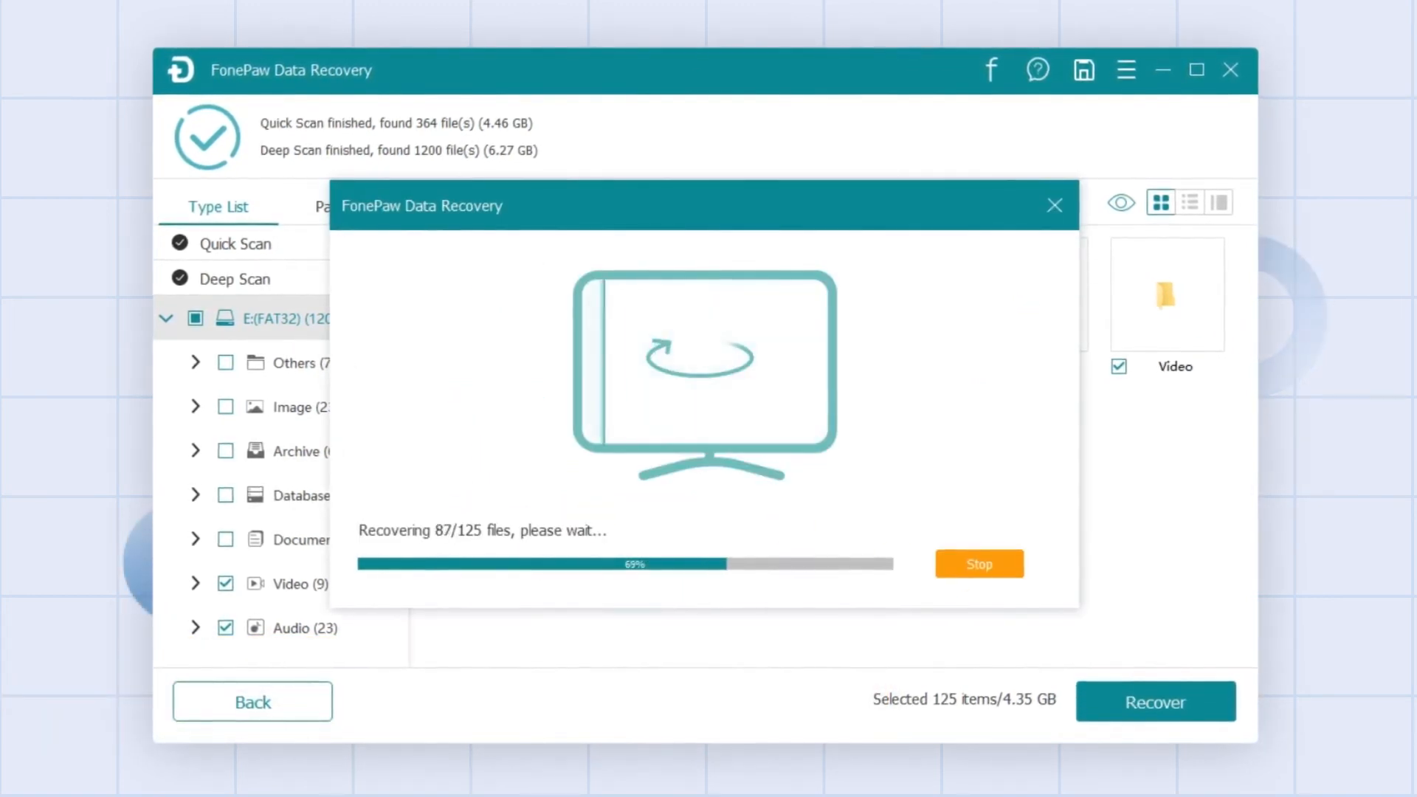